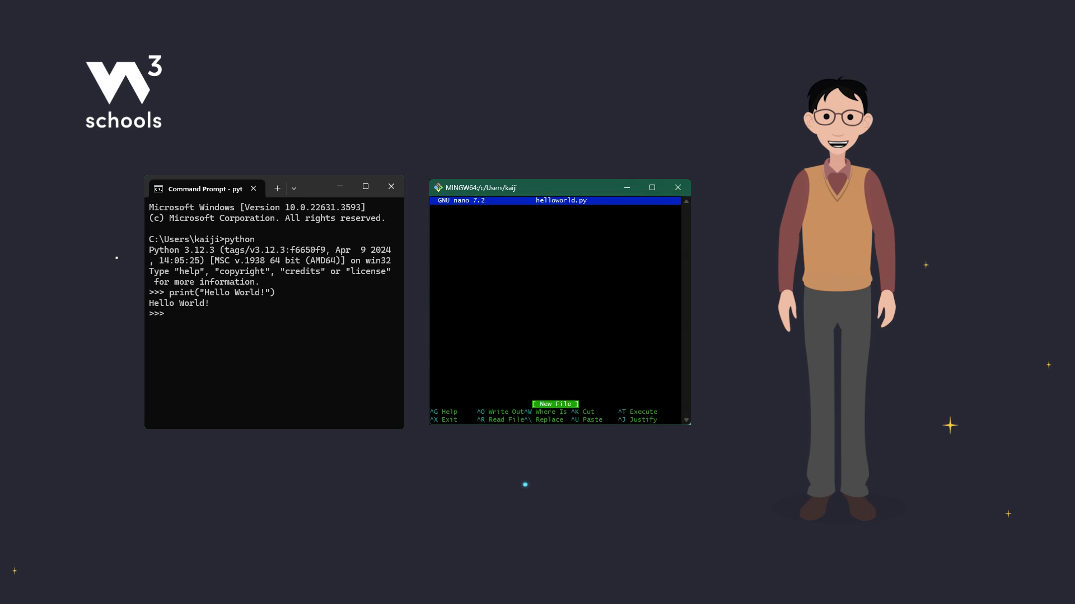
Step: Save print("Hello World!") in helloworld.py with nano, then run python helloworld.py
text(print("Hello World!"))
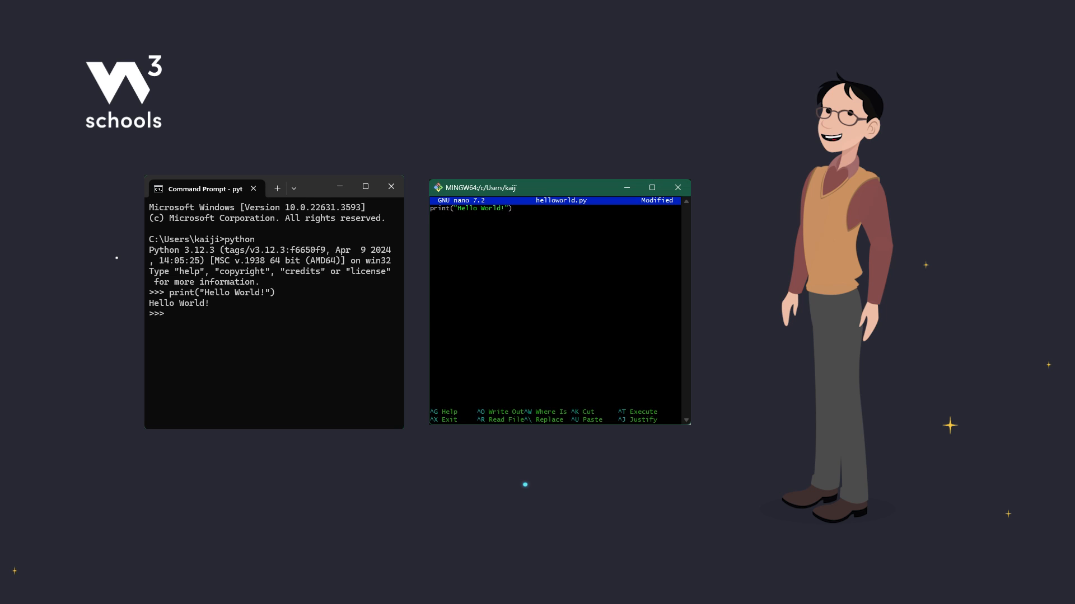
key(ctrl+x)
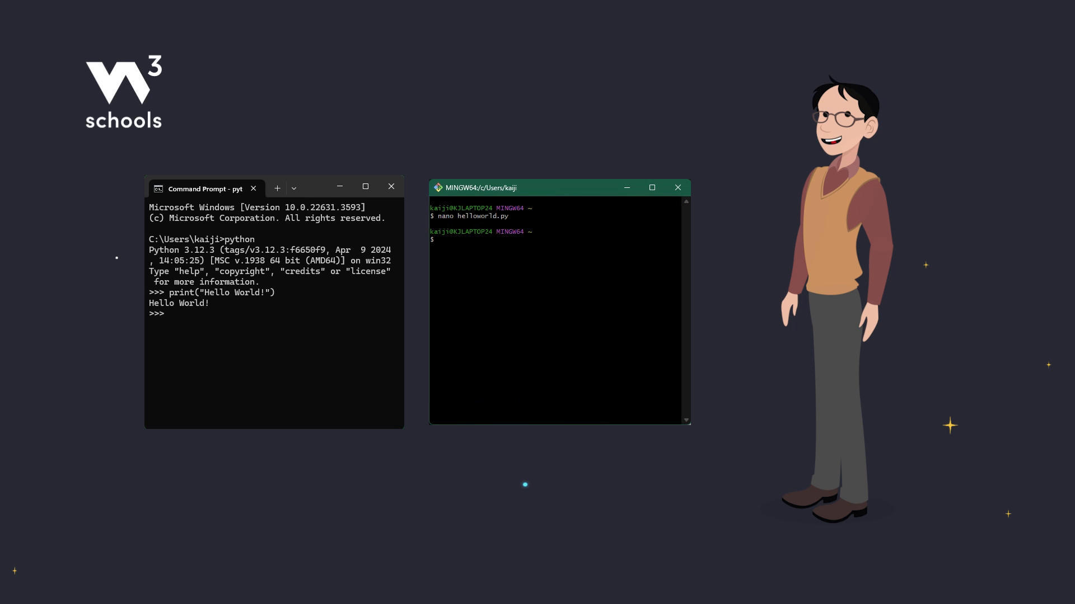
text(python helloworld.py)
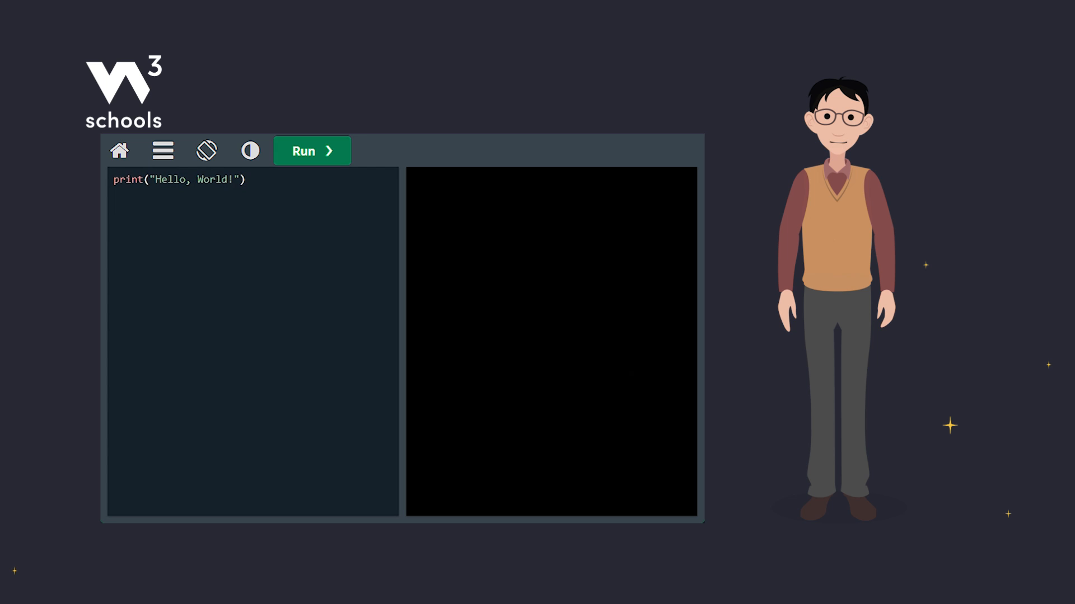
Step: Run the print("Hello, World!") example in the W3Schools editor
click(311, 150)
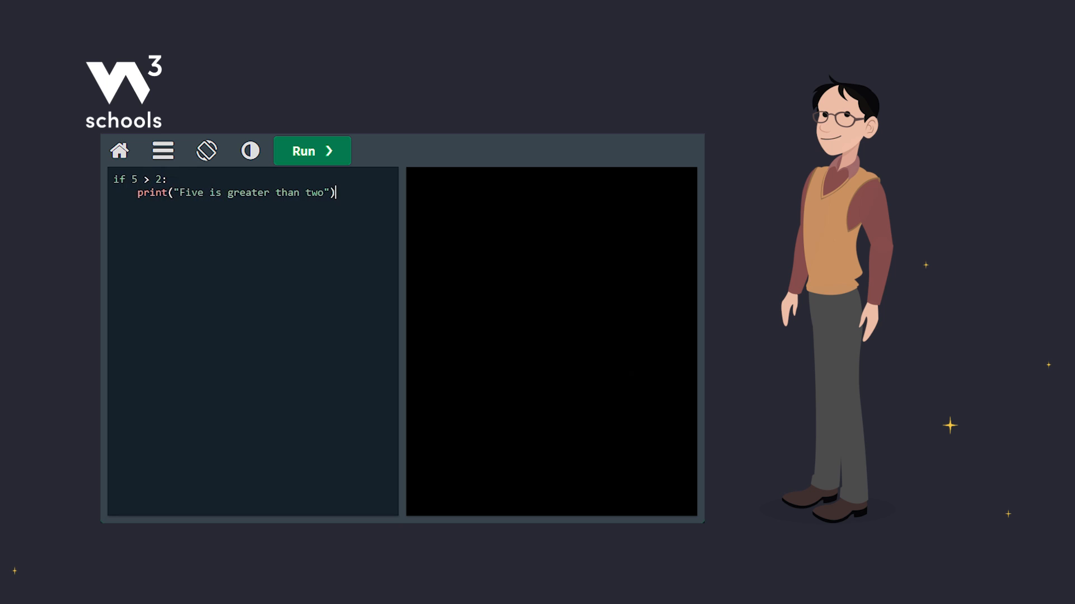
Step: Run the indented if 5 > 2 block, then retype its print("Five is greater than two") unindented
click(312, 151)
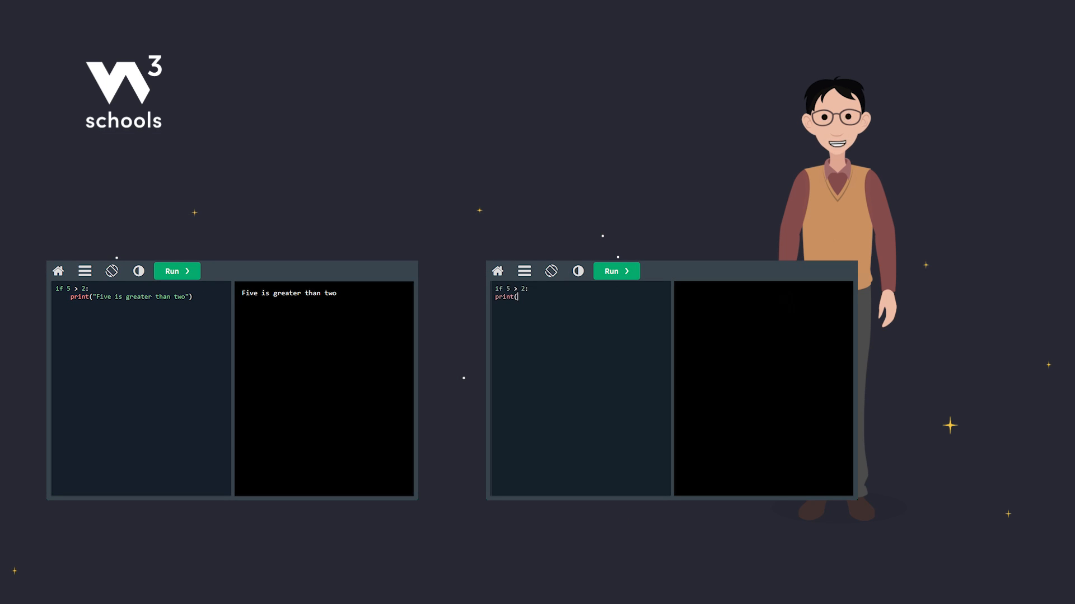
text("Five is greater than two"))
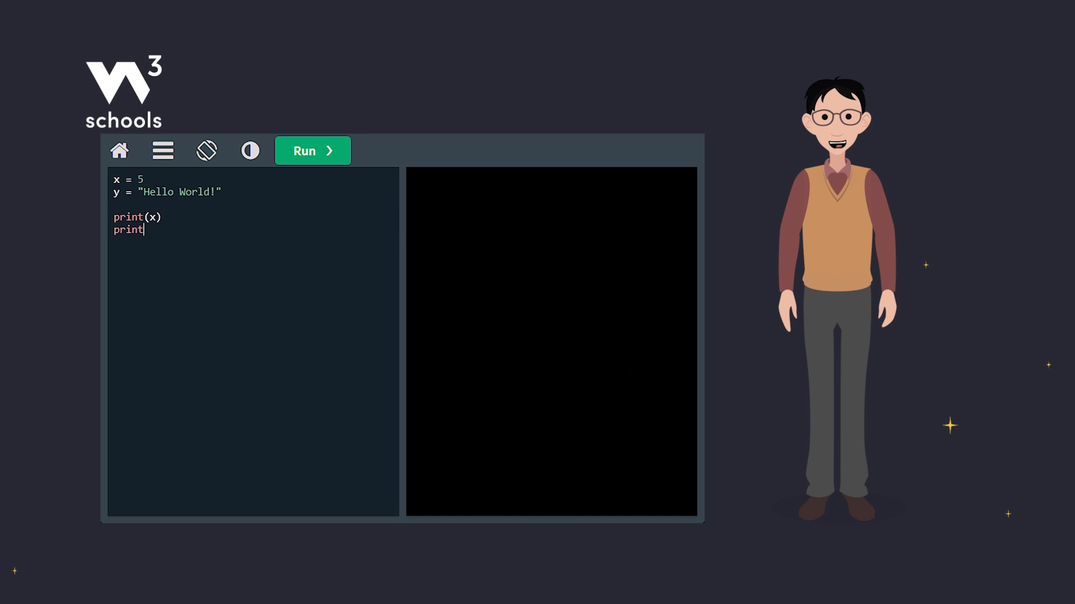
Step: Run the code assigning x = 5 and y = "Hello World!" and printing both
click(312, 150)
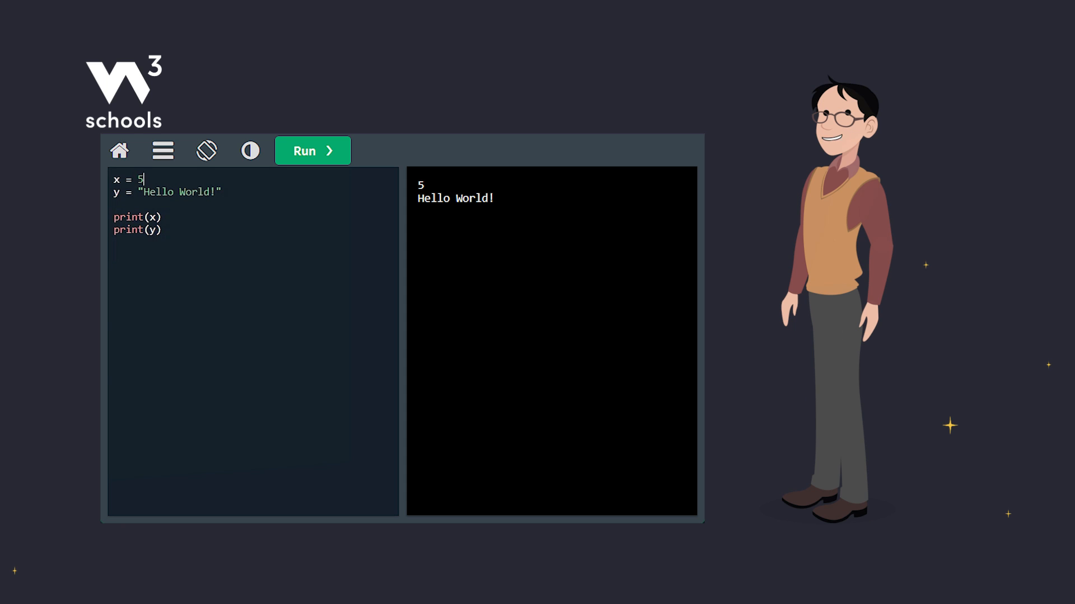
Step: Add comments '# Integer variable', '# String variable' and '# Output integer' to the code lines
text(# Integer variable)
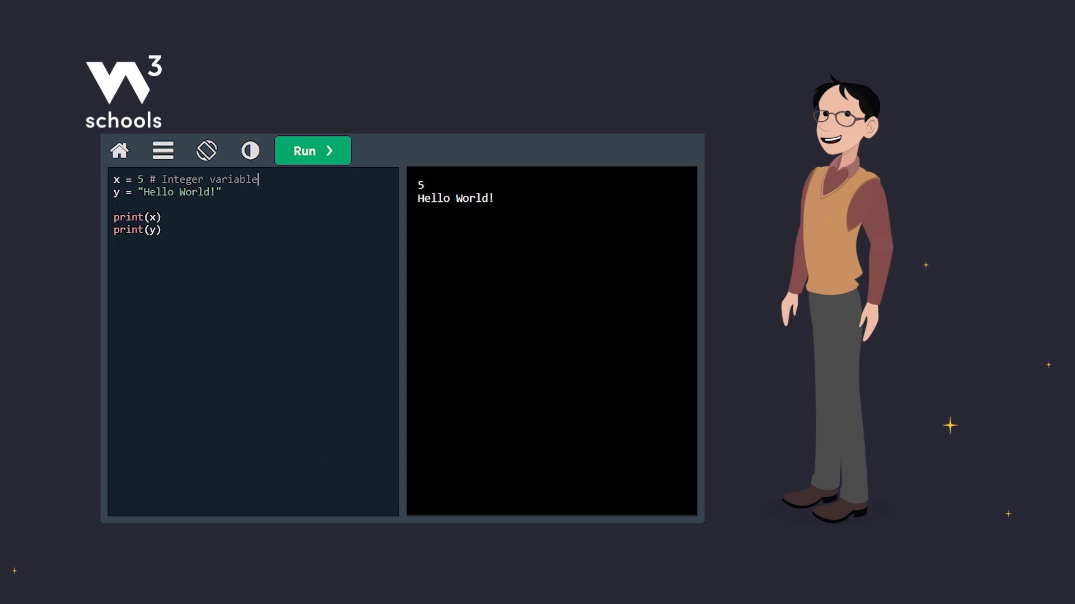
text(# String variable)
click(254, 216)
text( # O)
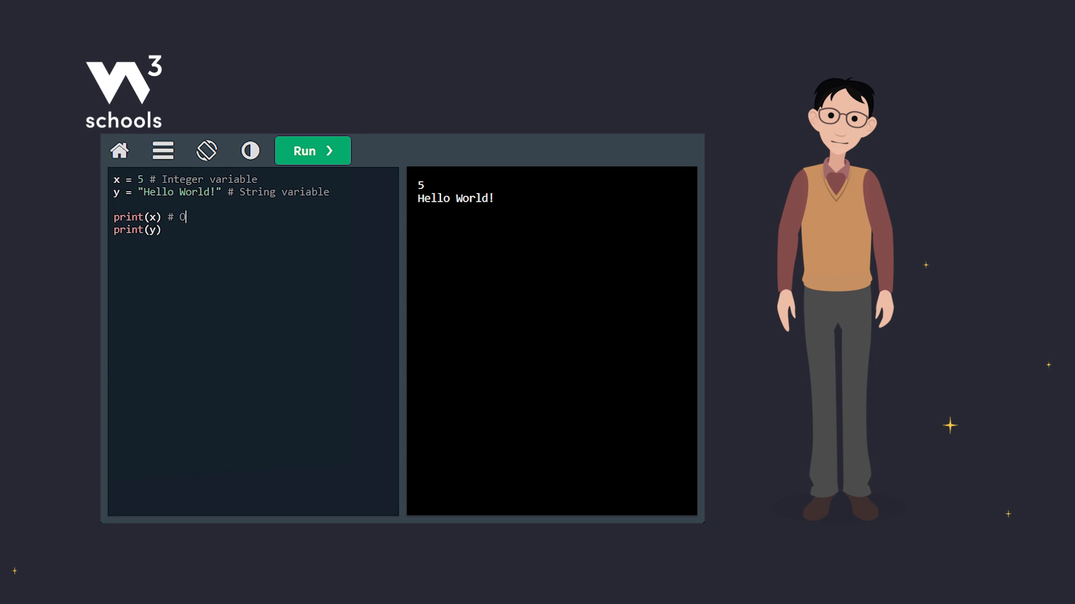
text(utput integer)
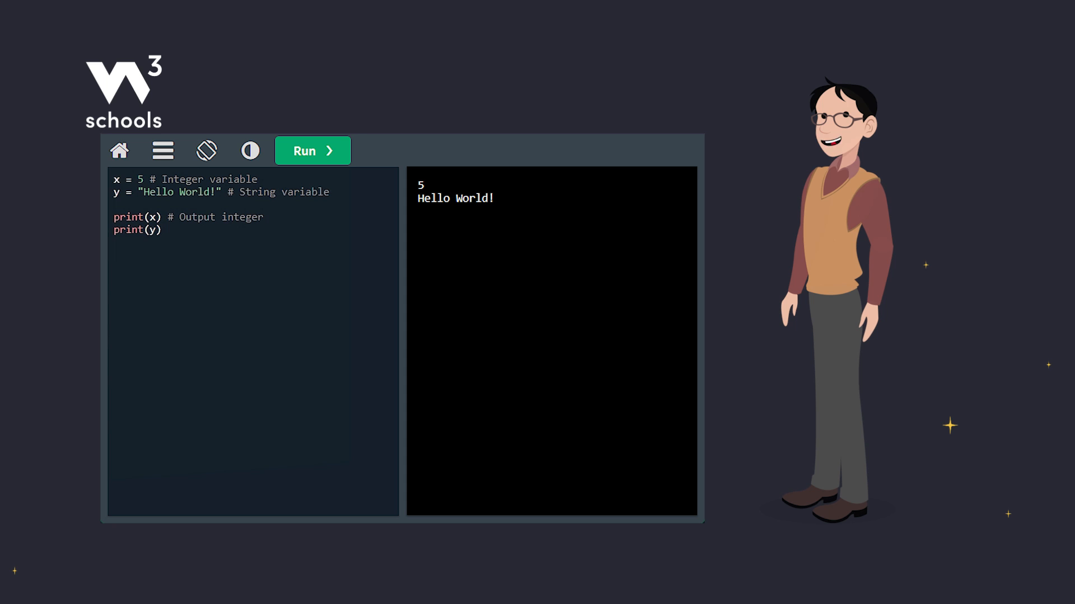